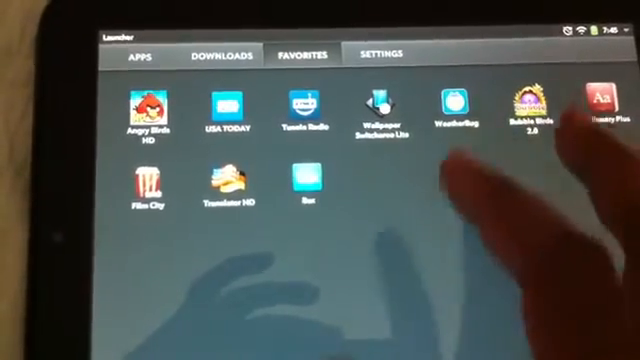
Show the Launcher's Settings apps, such as Accounts, Backup, Bluetooth and Wi-Fi
click(390, 53)
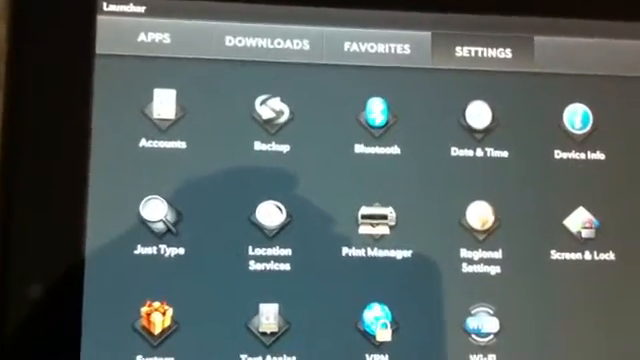
scroll(down, 3)
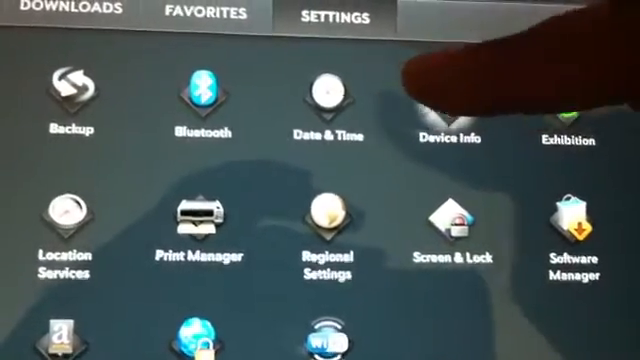
click(451, 100)
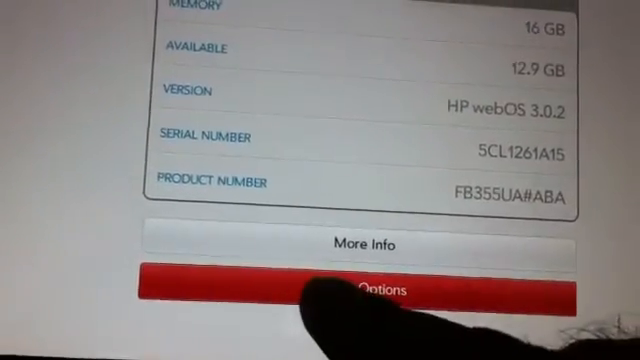
click(380, 290)
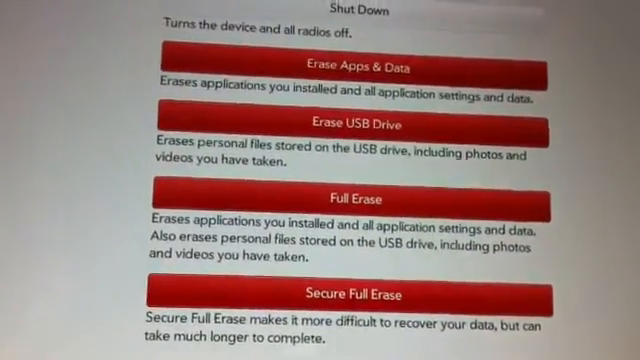
scroll(up, 3)
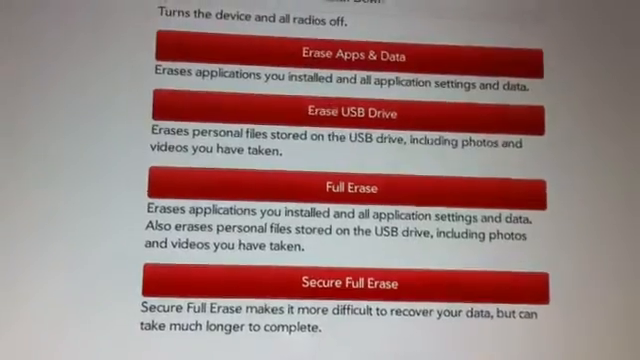
scroll(down, 3)
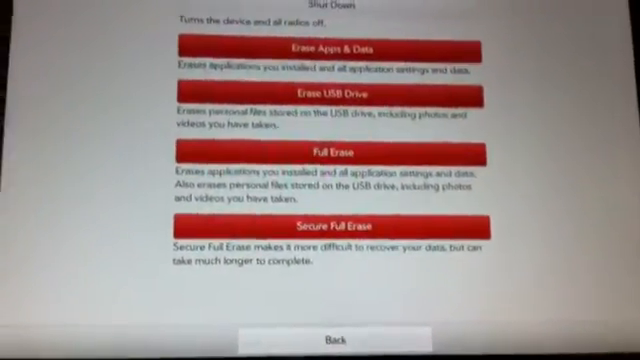
scroll(up, 3)
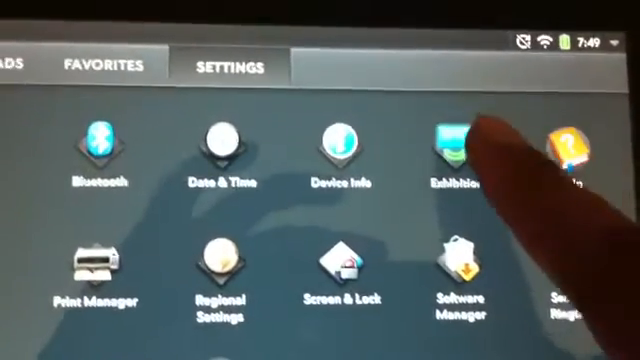
Pick Time as the app shown in exhibition mode
click(453, 150)
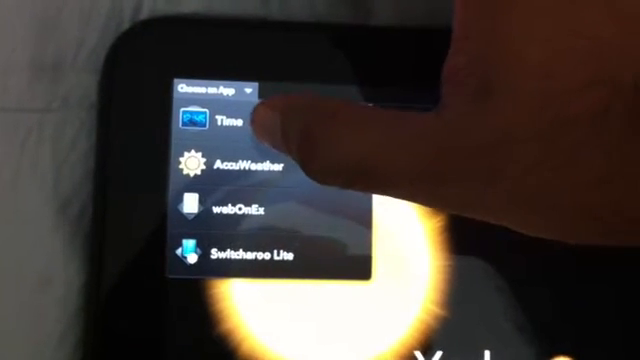
click(225, 124)
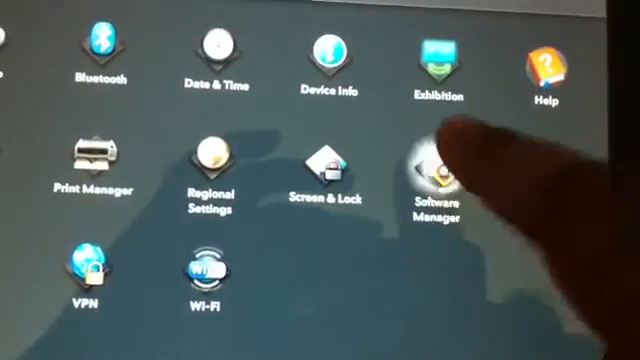
click(435, 180)
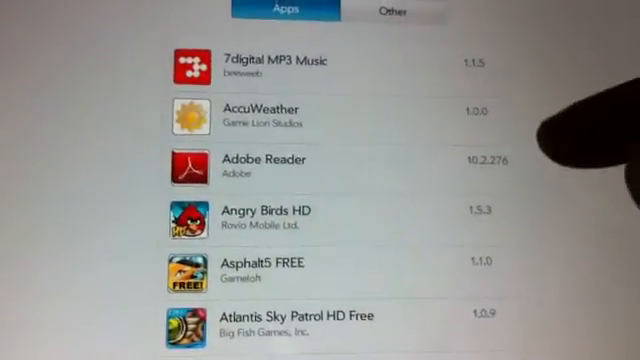
scroll(down, 3)
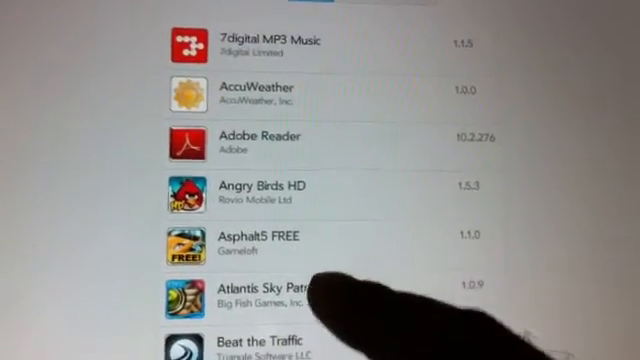
scroll(up, 3)
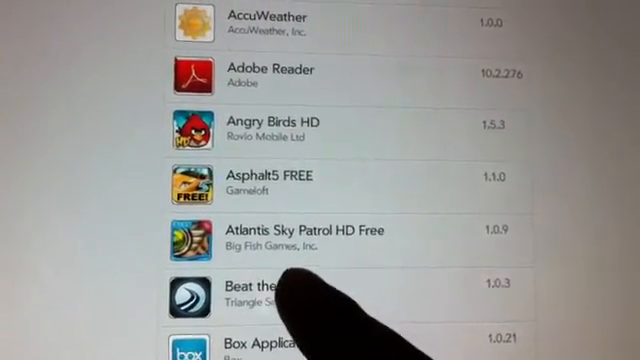
click(280, 295)
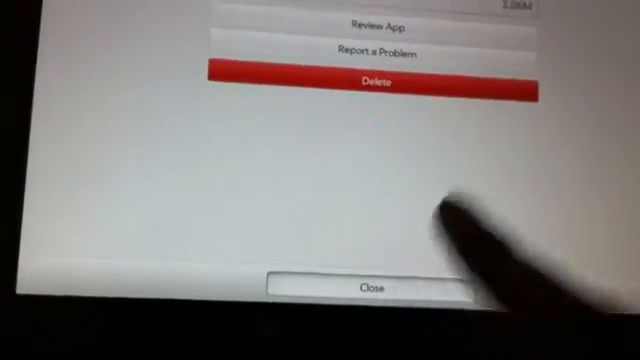
click(375, 289)
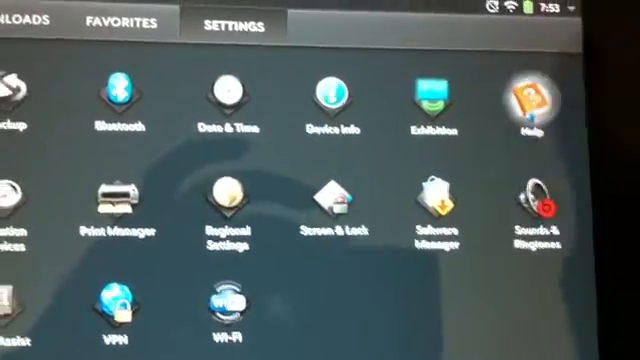
Open Help's Exhibition tips, then scroll through the Tips topic list
click(529, 106)
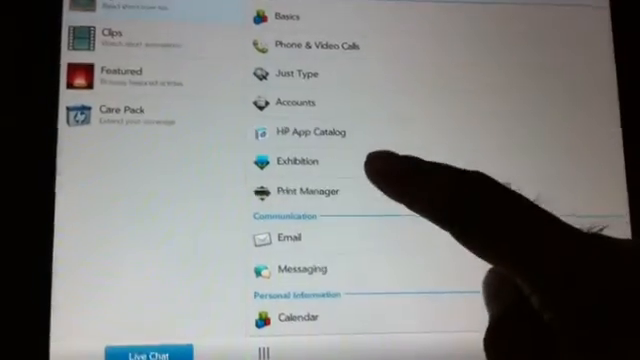
click(299, 162)
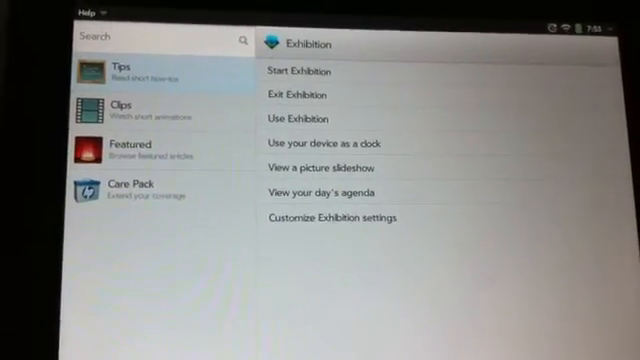
scroll(down, 3)
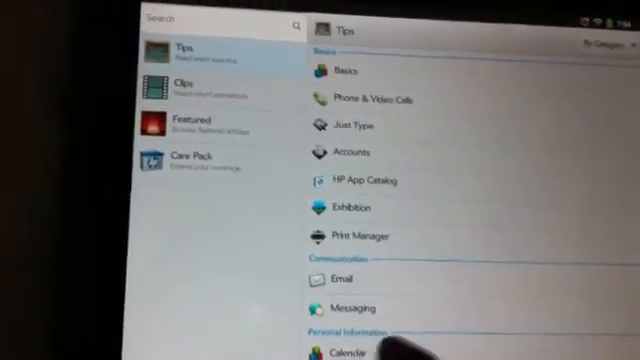
scroll(down, 3)
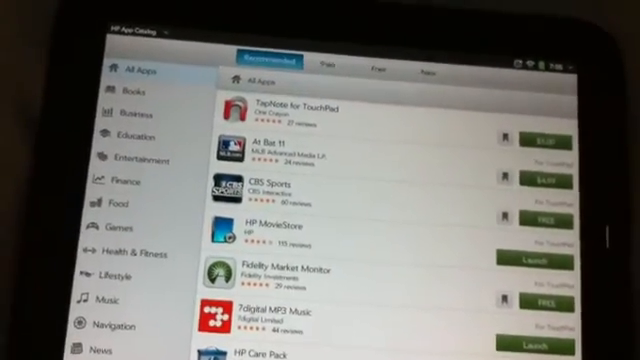
Scroll the Recommended All Apps list to compare prices, FREE and Launch buttons
scroll(down, 3)
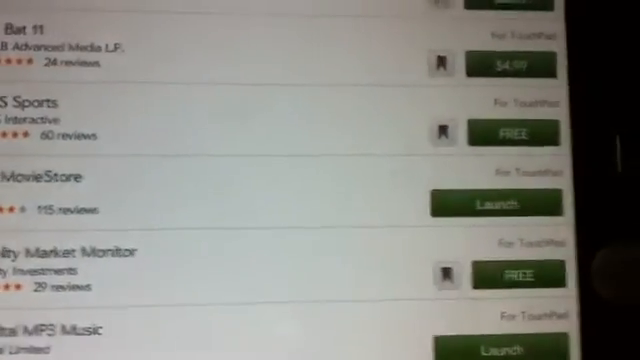
scroll(up, 3)
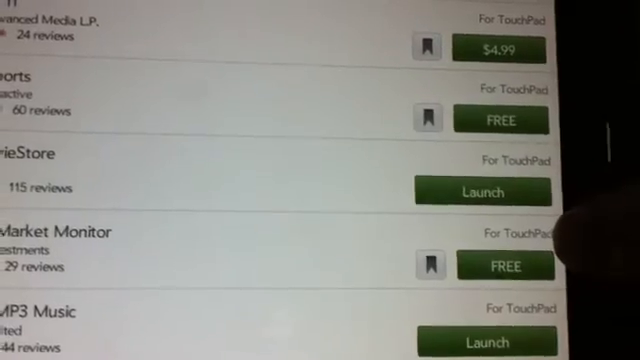
scroll(down, 3)
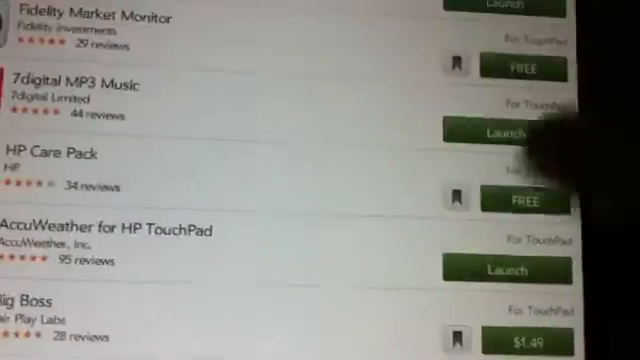
scroll(down, 3)
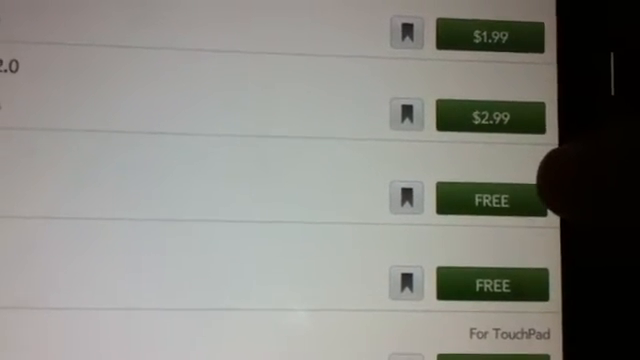
scroll(down, 3)
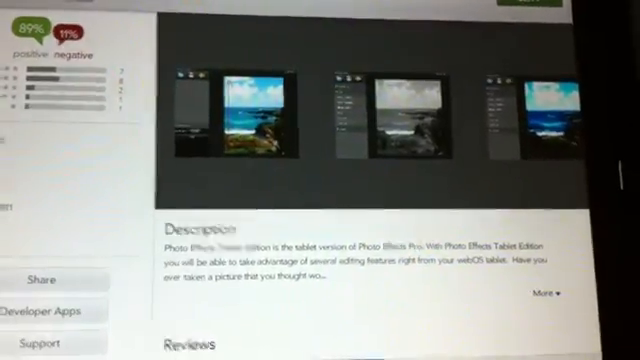
Scroll through the Photo Effects Tablet Edition description, reviews and ratings
scroll(down, 3)
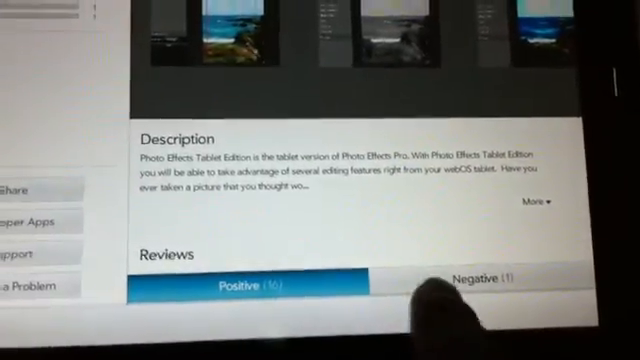
scroll(up, 3)
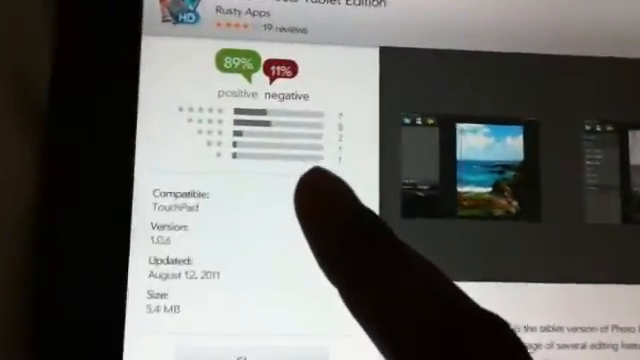
scroll(down, 3)
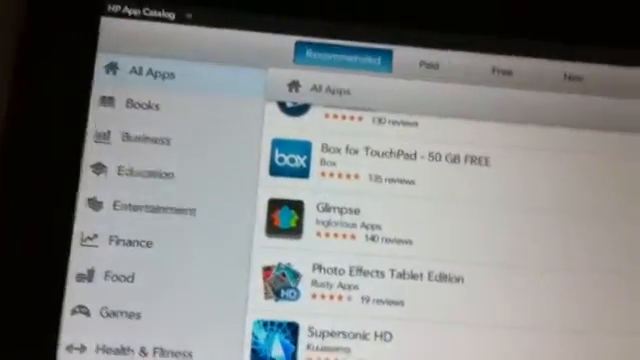
Get the free app with 322 reviews and let it use location services
scroll(down, 3)
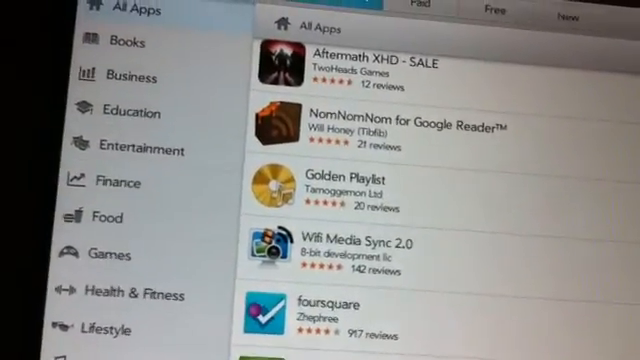
scroll(down, 3)
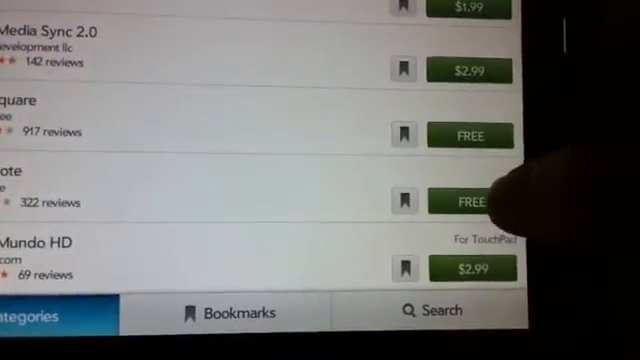
click(470, 202)
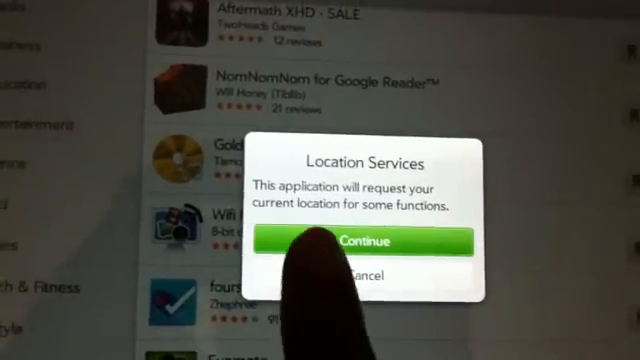
click(370, 240)
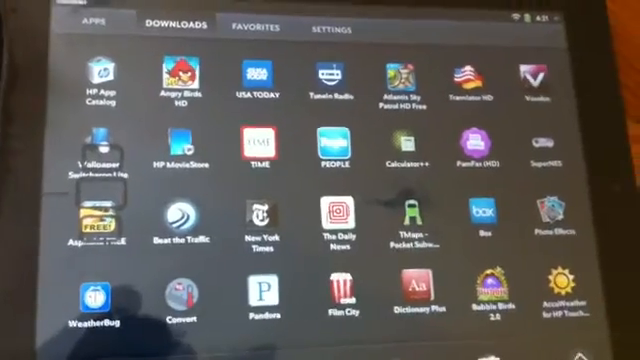
Scroll the Downloads list to reveal webOnEx Touchpad, Epicurious, Listed and iStoryBooks
scroll(down, 3)
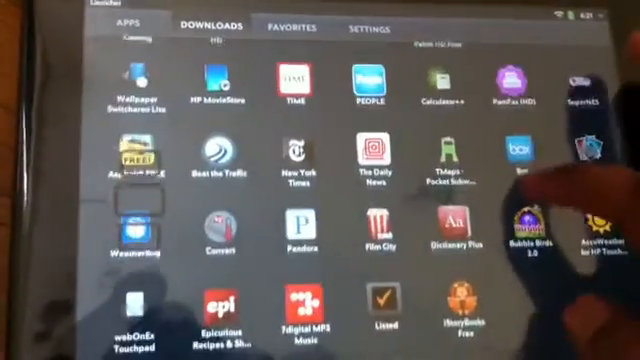